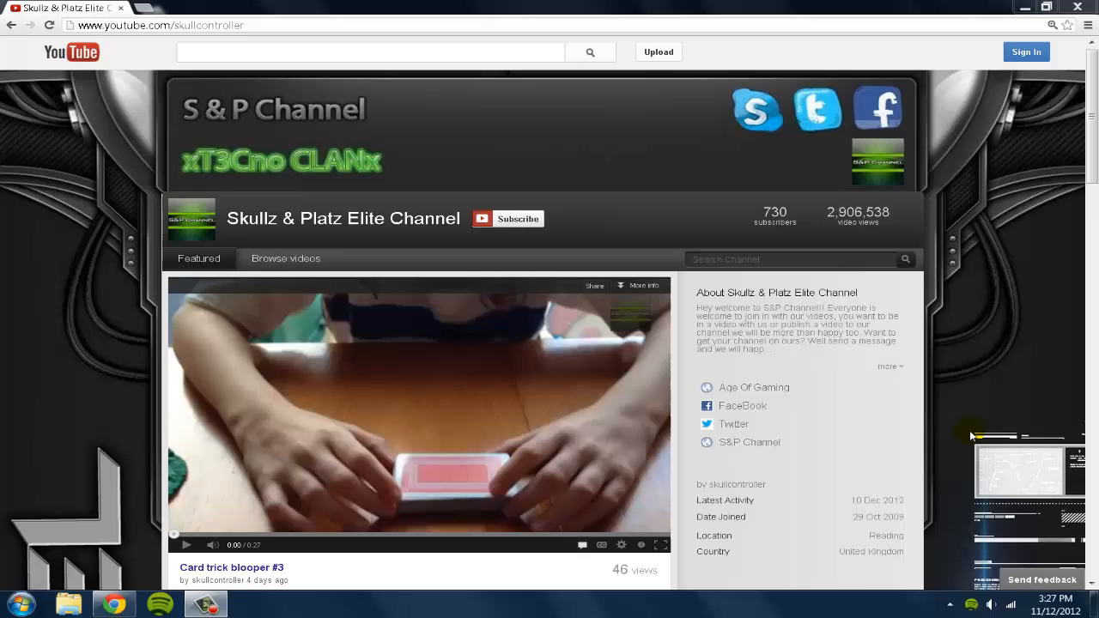
mouse_move(886, 256)
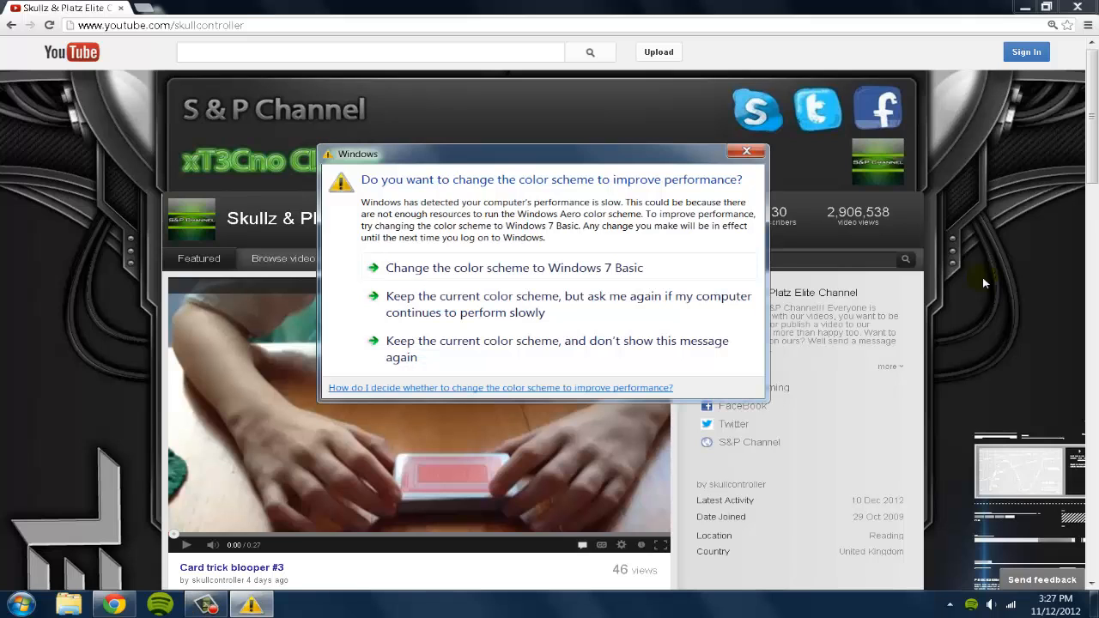
mouse_move(560, 347)
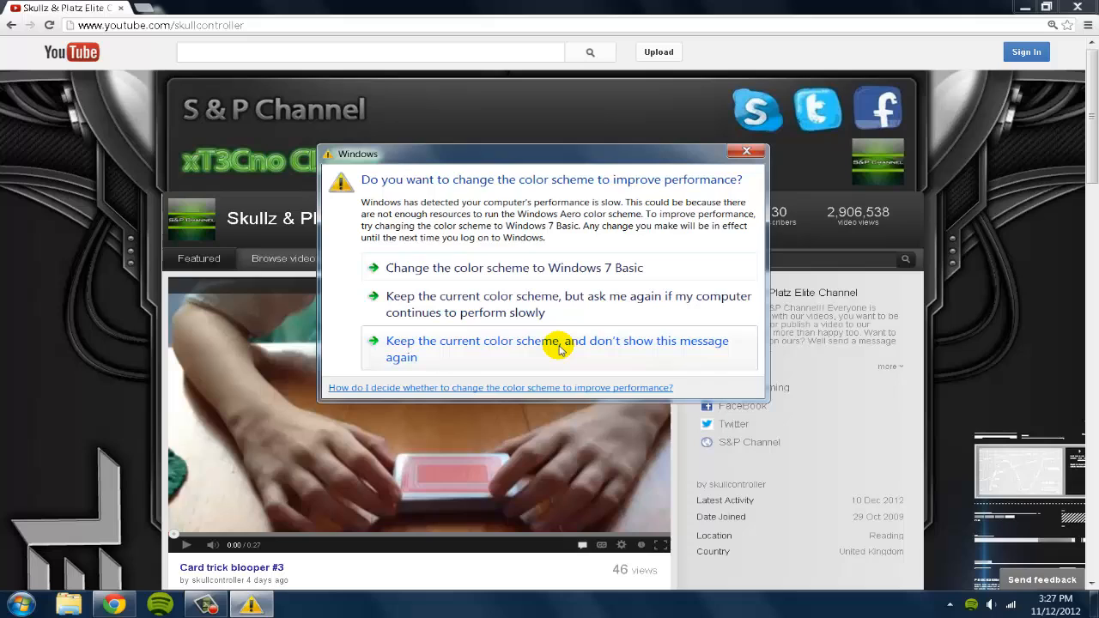
mouse_move(563, 346)
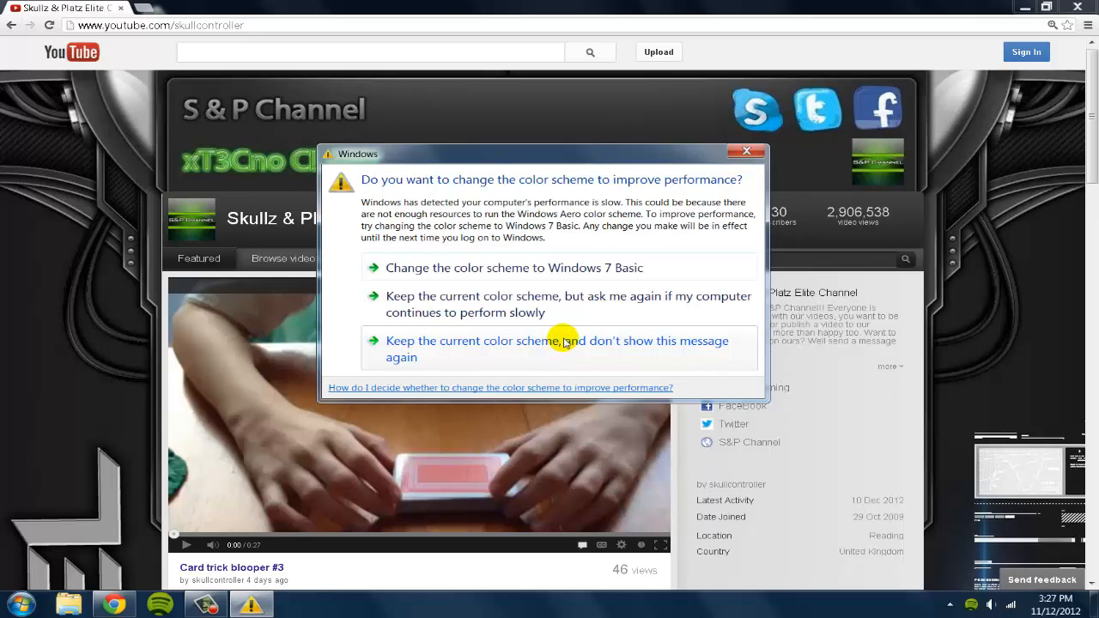
Keep the current Windows colour scheme and suppress future performance prompts.
left_click(560, 341)
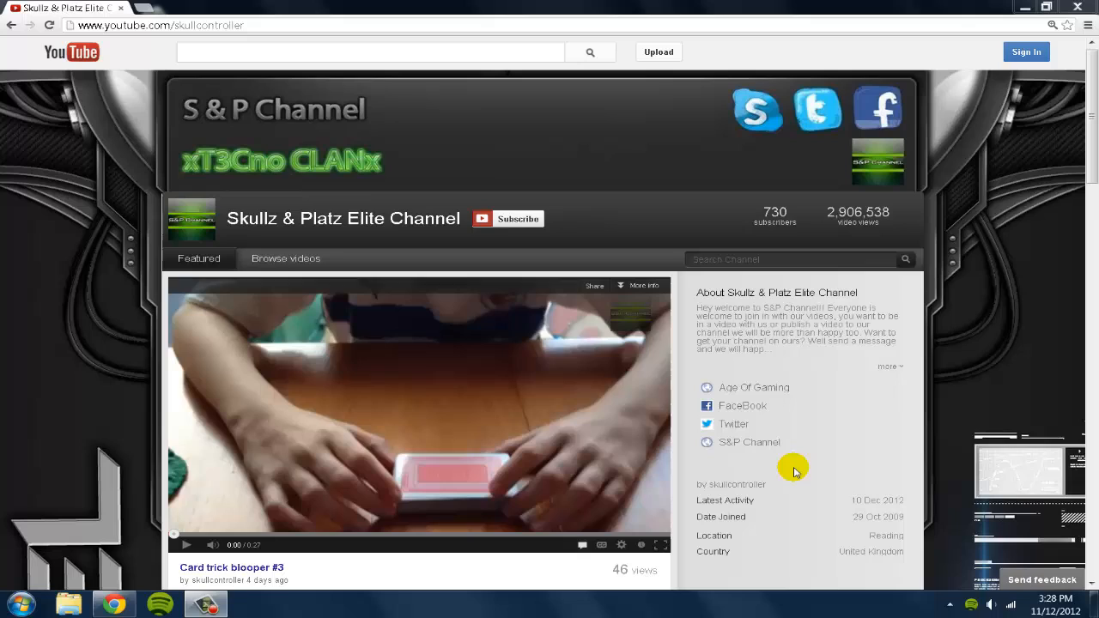
mouse_move(800, 468)
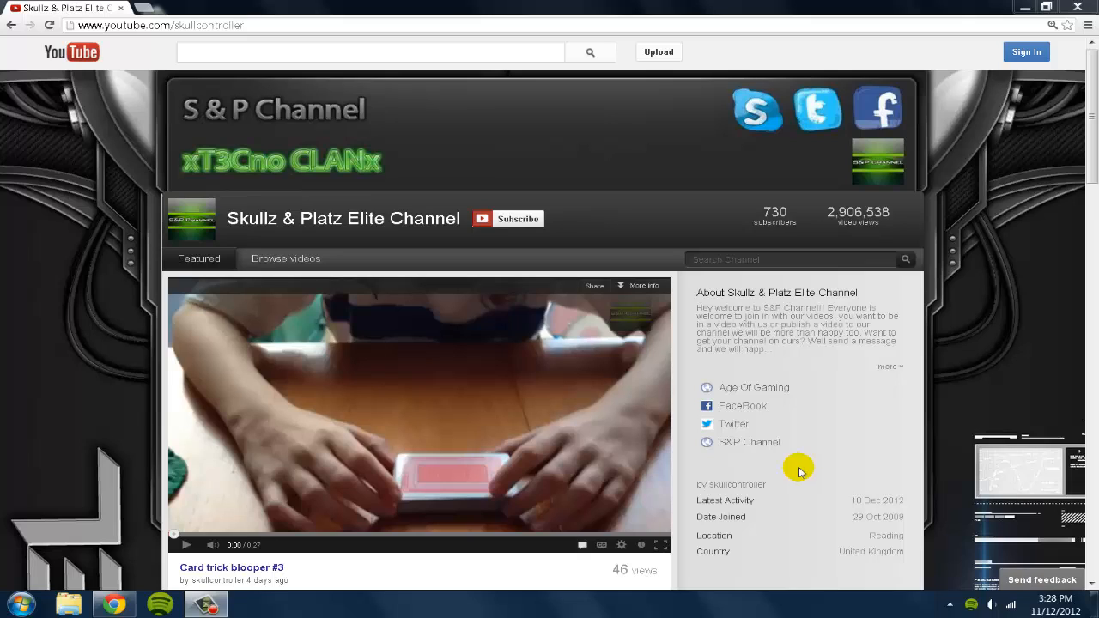
mouse_move(798, 463)
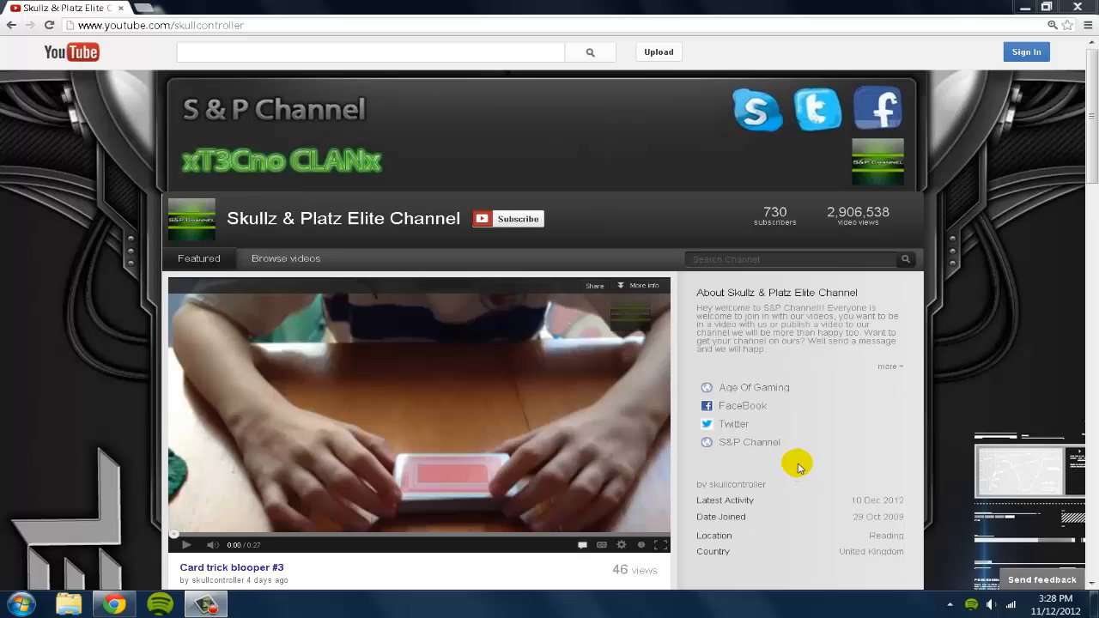
mouse_move(1021, 439)
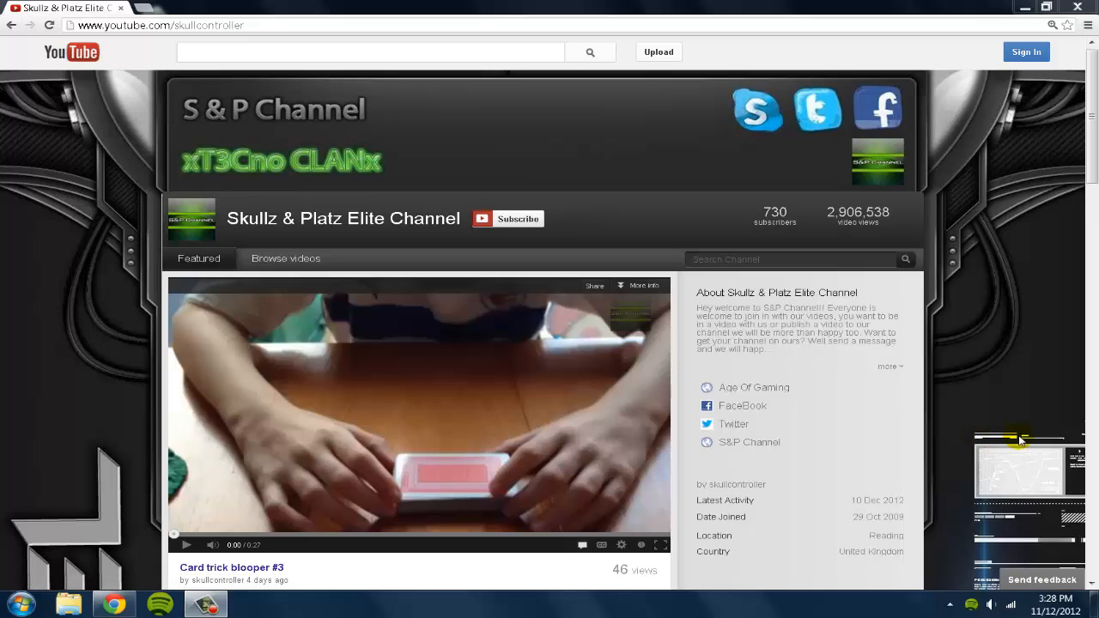